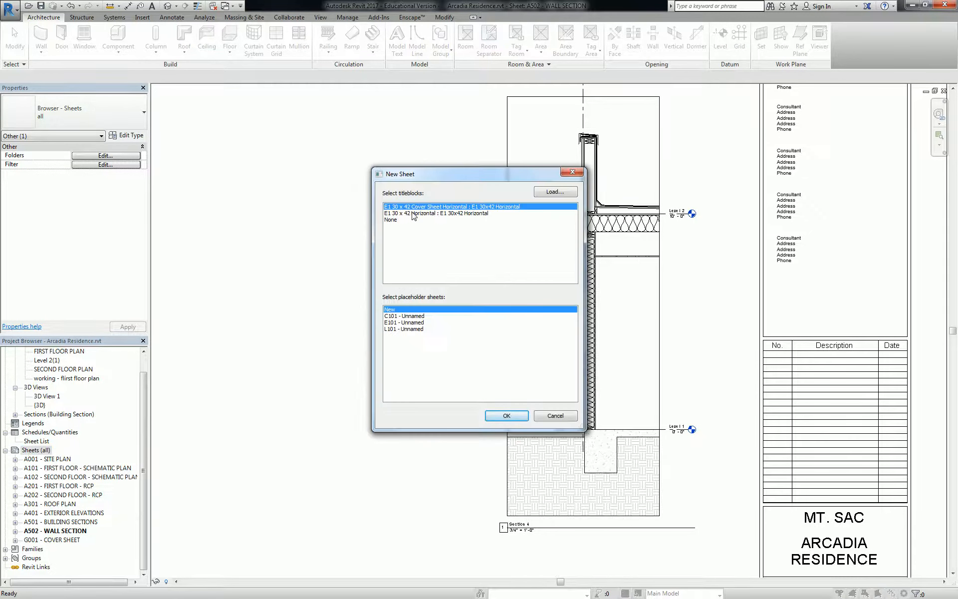
# - Create a new sheet on the E1 30x42 Horizontal titleblock and start editing its number
pyautogui.click(433, 213)
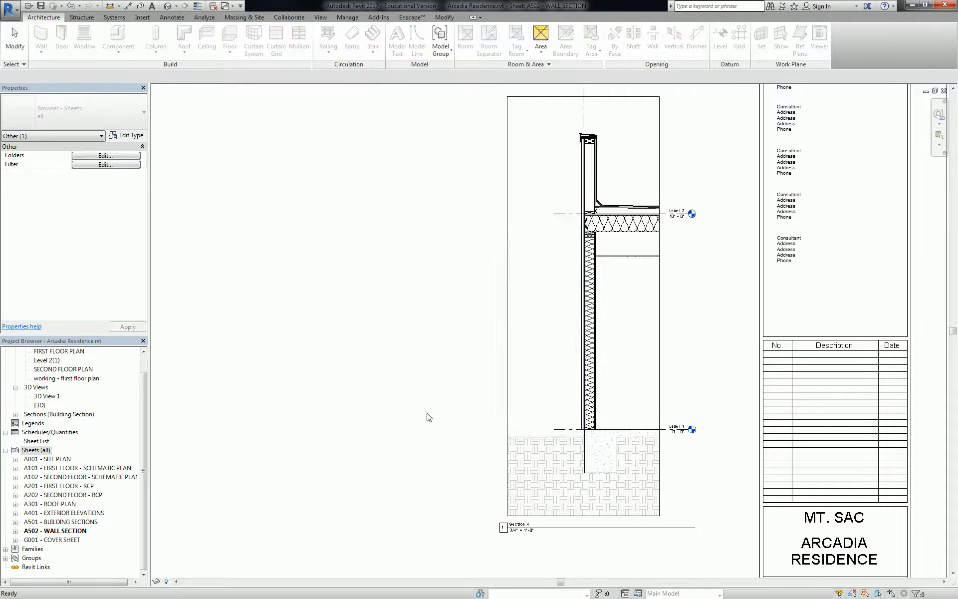
pyautogui.doubleClick(47, 549)
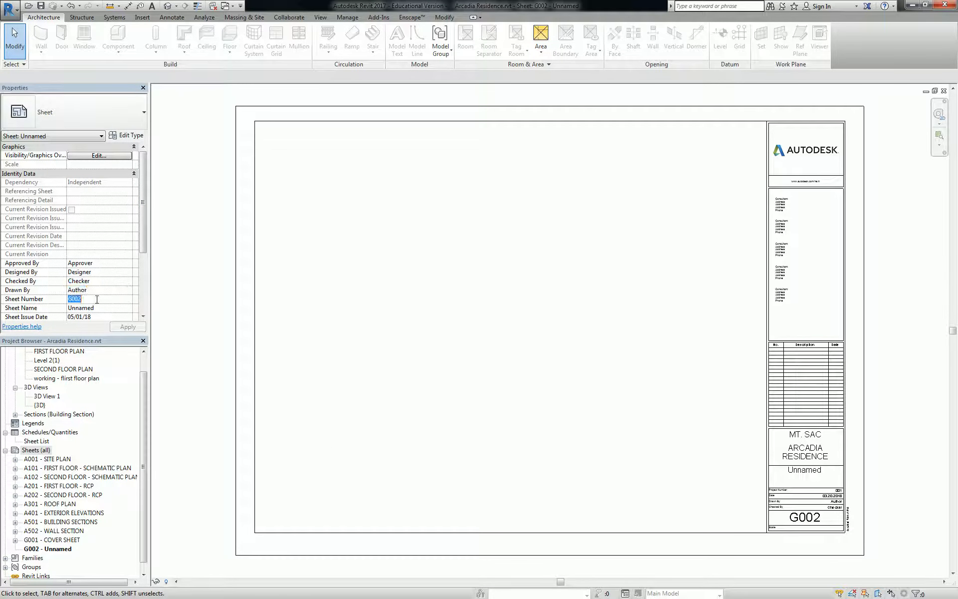
# - Set Sheet Number to A901 and Sheet Name to DETAILS in Properties and apply
pyautogui.write('a901')
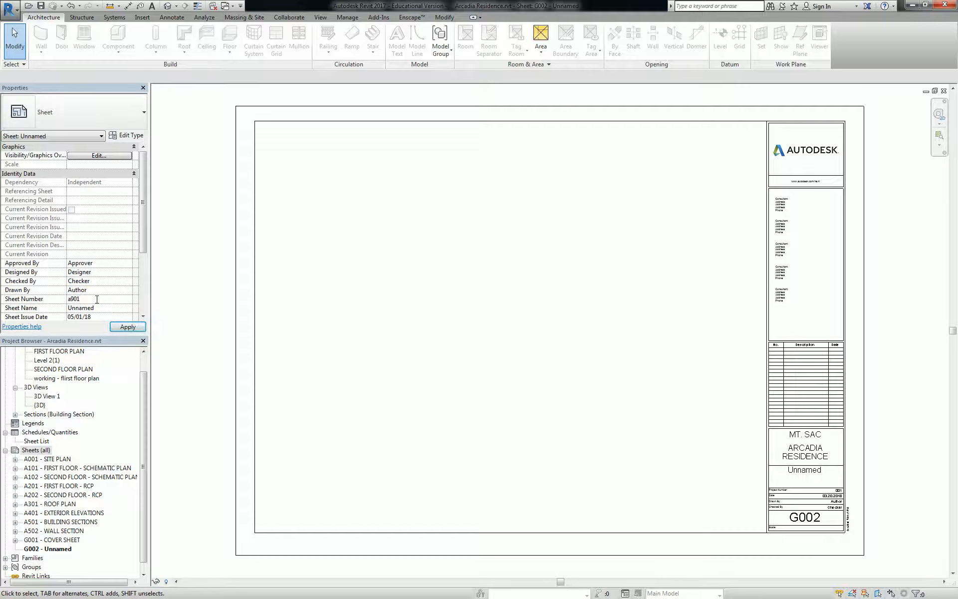
pyautogui.click(98, 299)
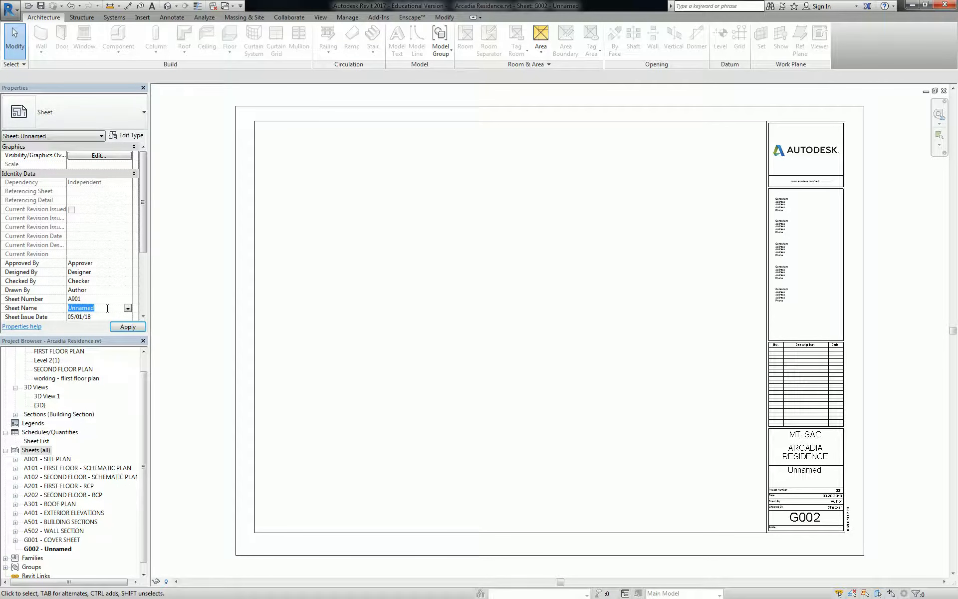
pyautogui.write('DETAILS')
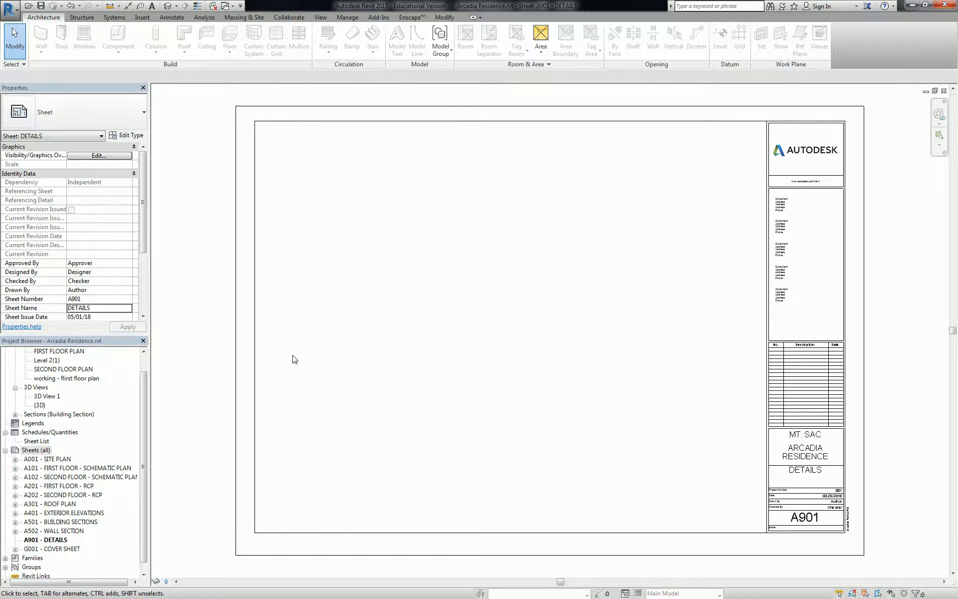
pyautogui.moveTo(350, 317)
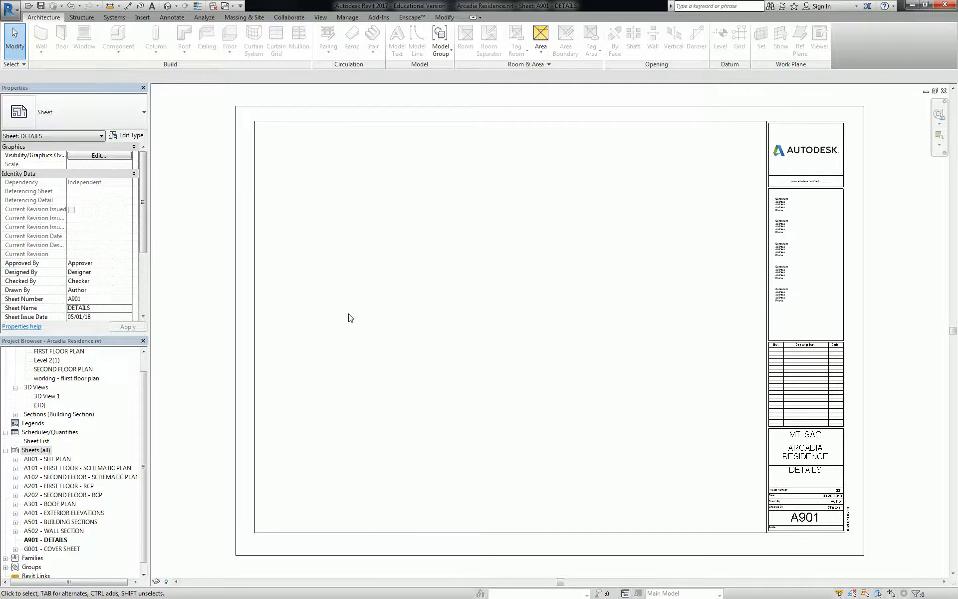
pyautogui.click(320, 17)
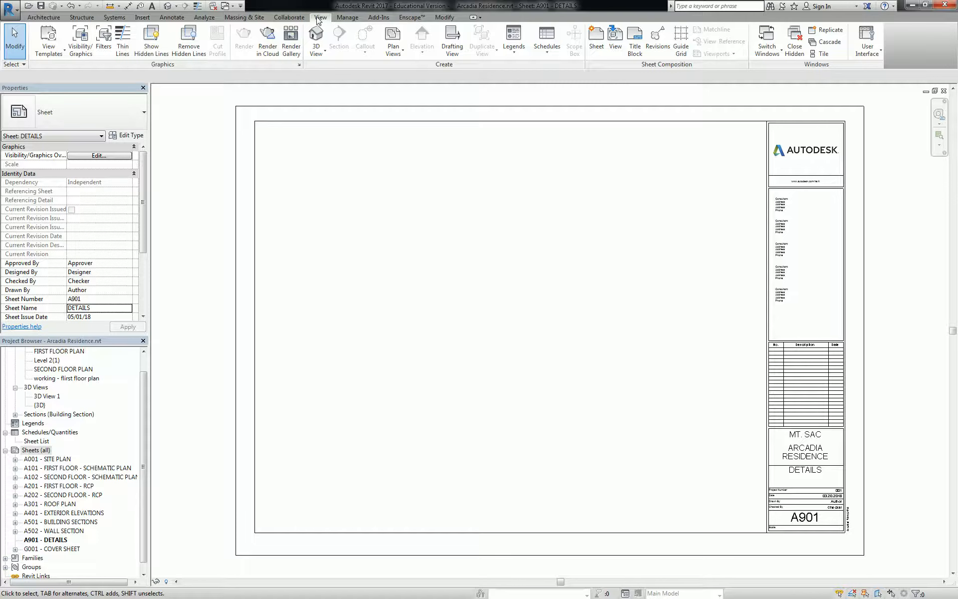
pyautogui.moveTo(901, 107)
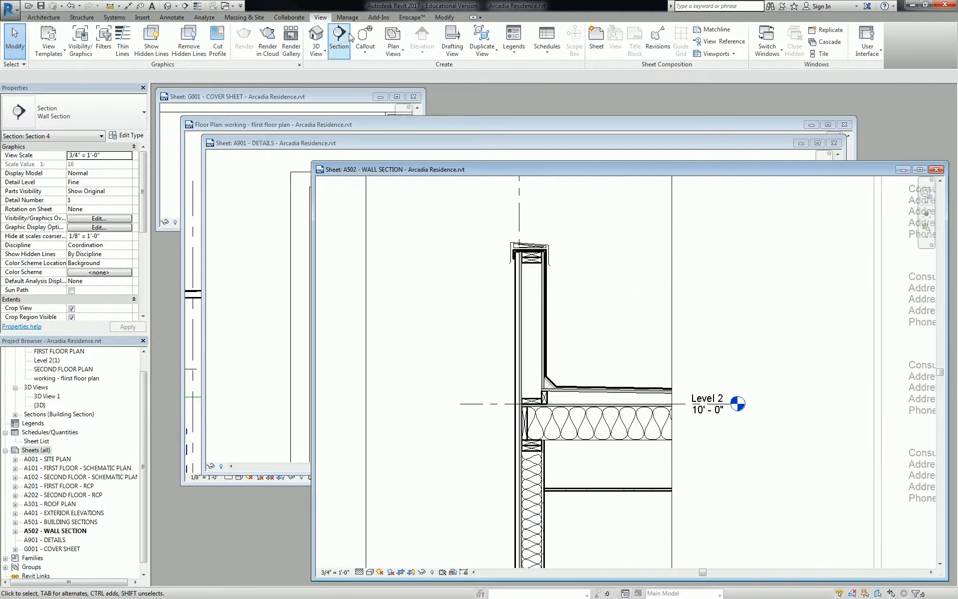
pyautogui.moveTo(364, 38)
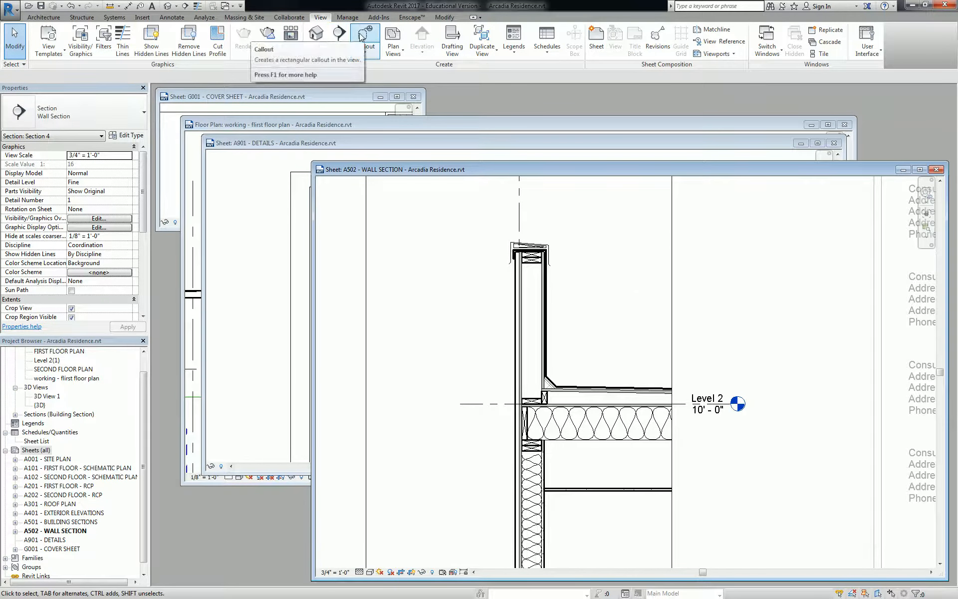
# - Box a rectangular callout around the parapet, go to its view Section 4 – Callout 1, then close it
pyautogui.click(365, 35)
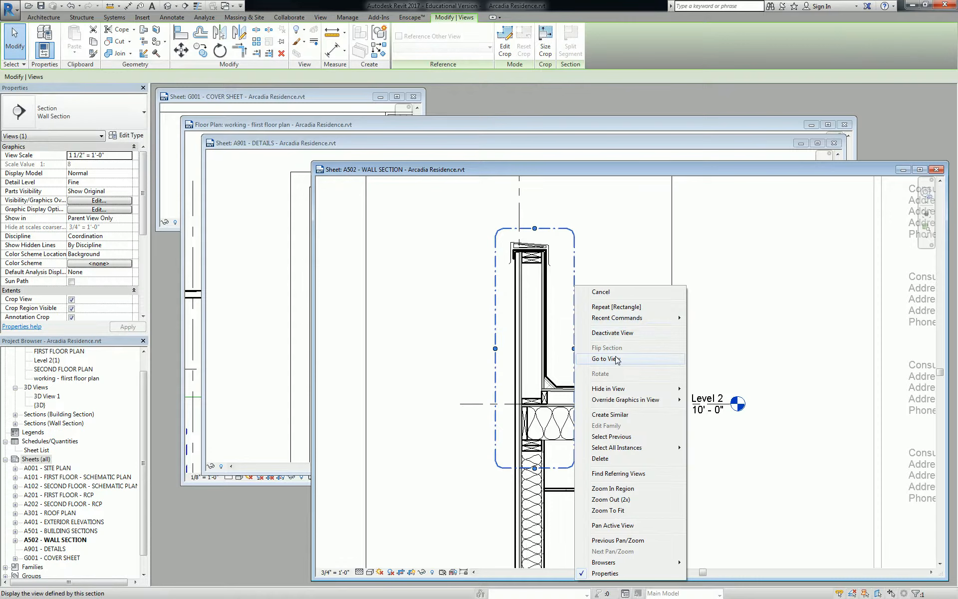
pyautogui.click(606, 358)
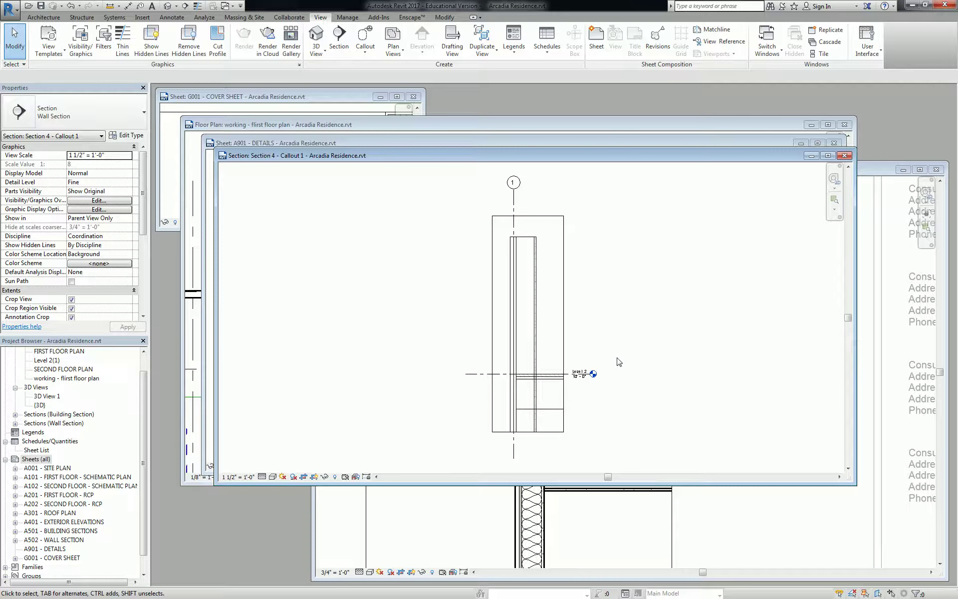
pyautogui.moveTo(756, 128)
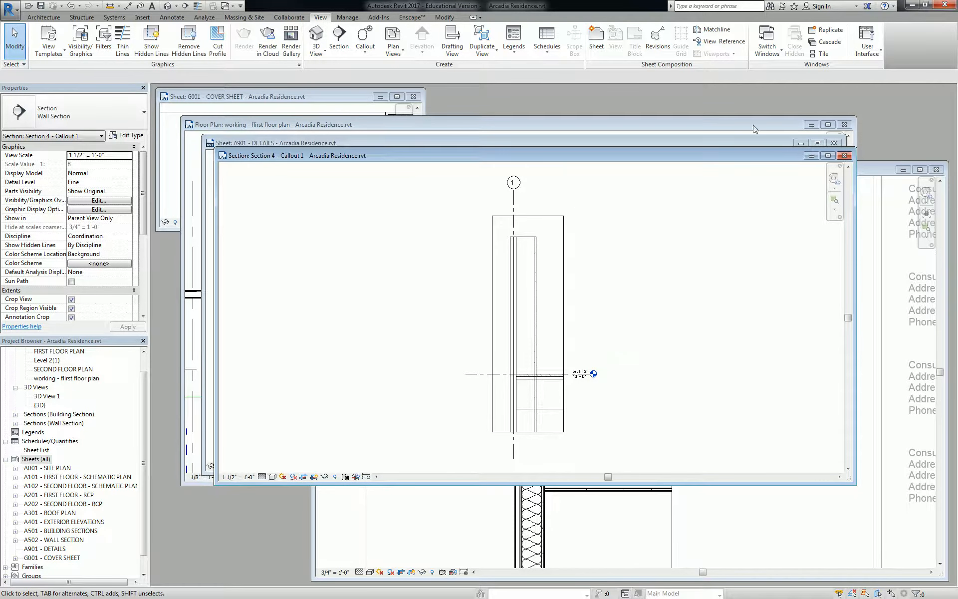
pyautogui.click(844, 155)
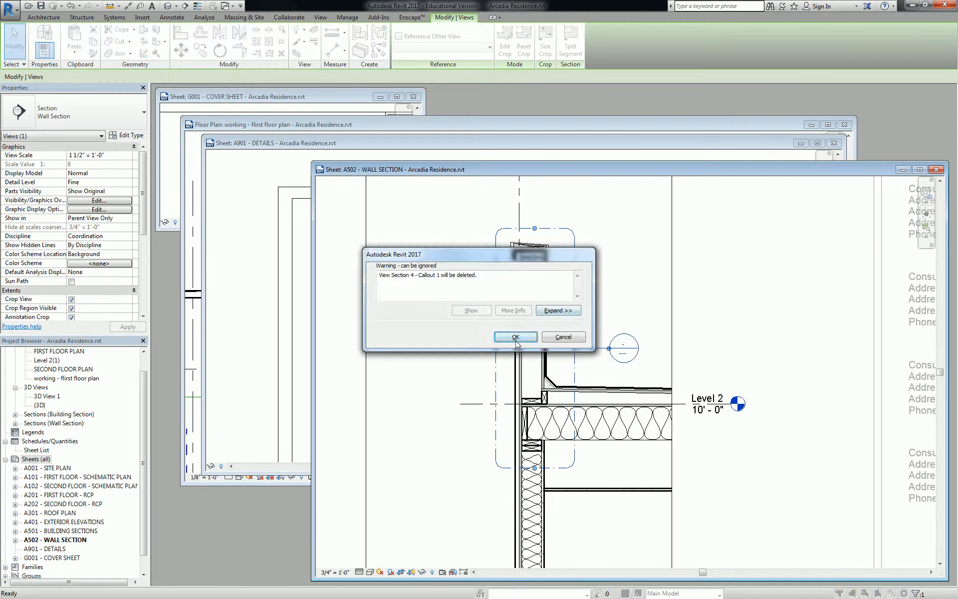
# - Confirm the deletion warning, removing Section 4 – Callout 1 from the wall section
pyautogui.click(514, 336)
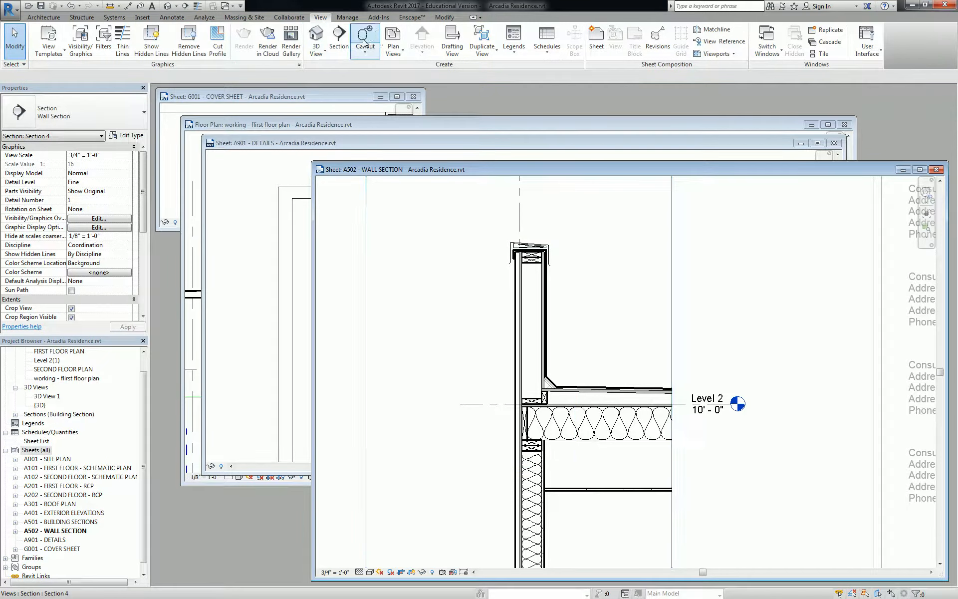
pyautogui.moveTo(364, 40)
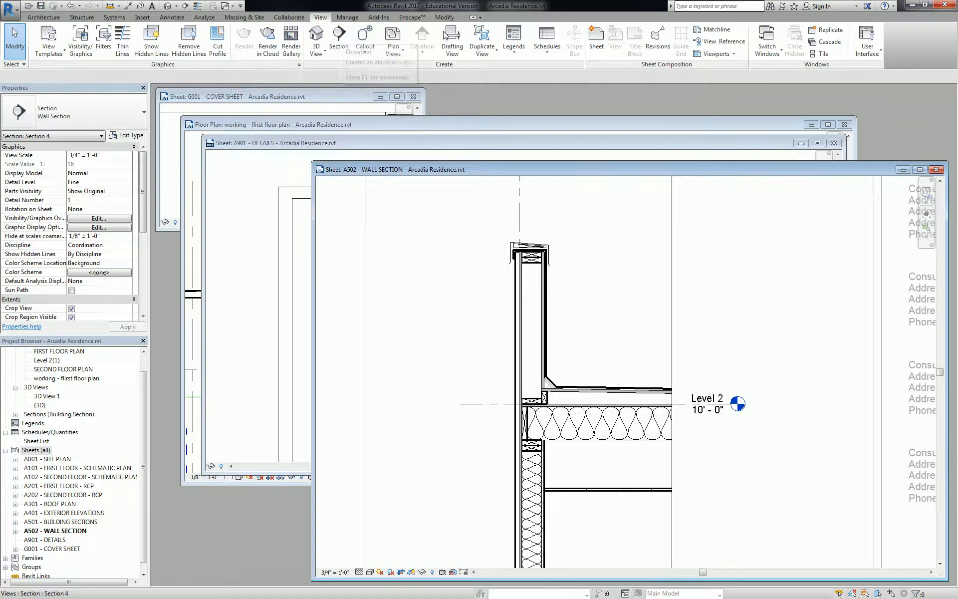
pyautogui.moveTo(451, 37)
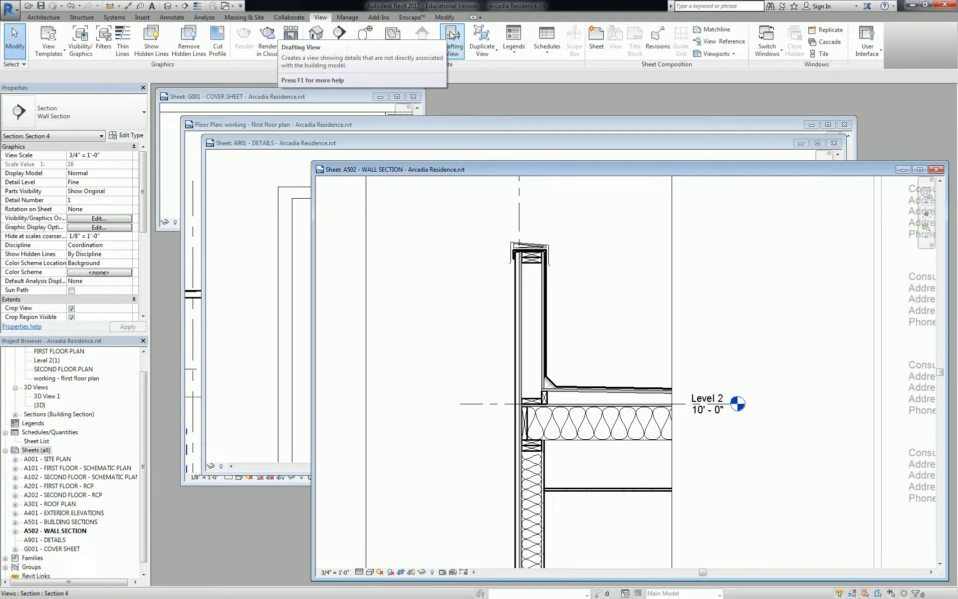
pyautogui.moveTo(452, 37)
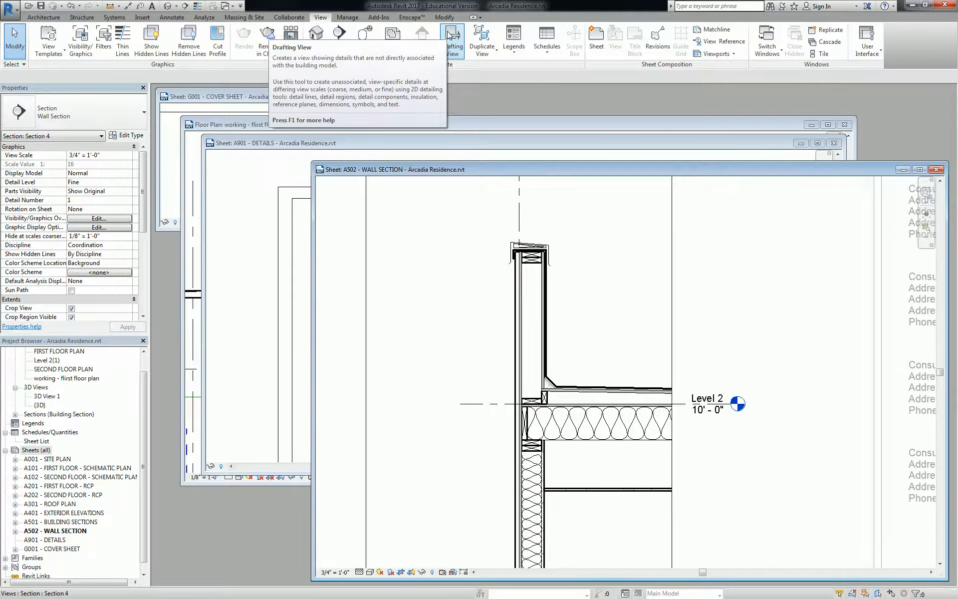
# - Name the new drafting view TYP. PARAPET AT SIDING, keeping the 12" = 1'-0" scale
pyautogui.click(452, 40)
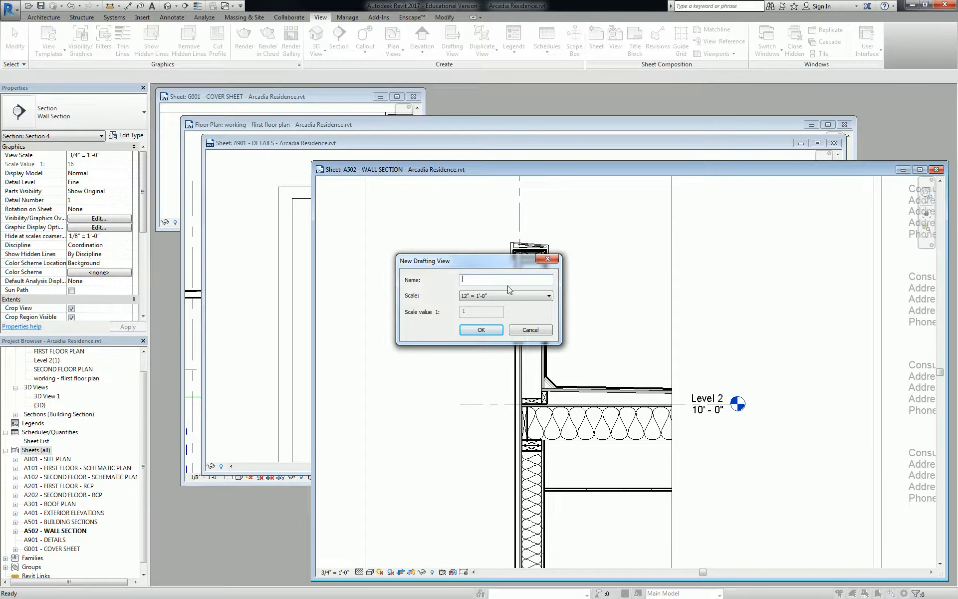
pyautogui.write('Pa')
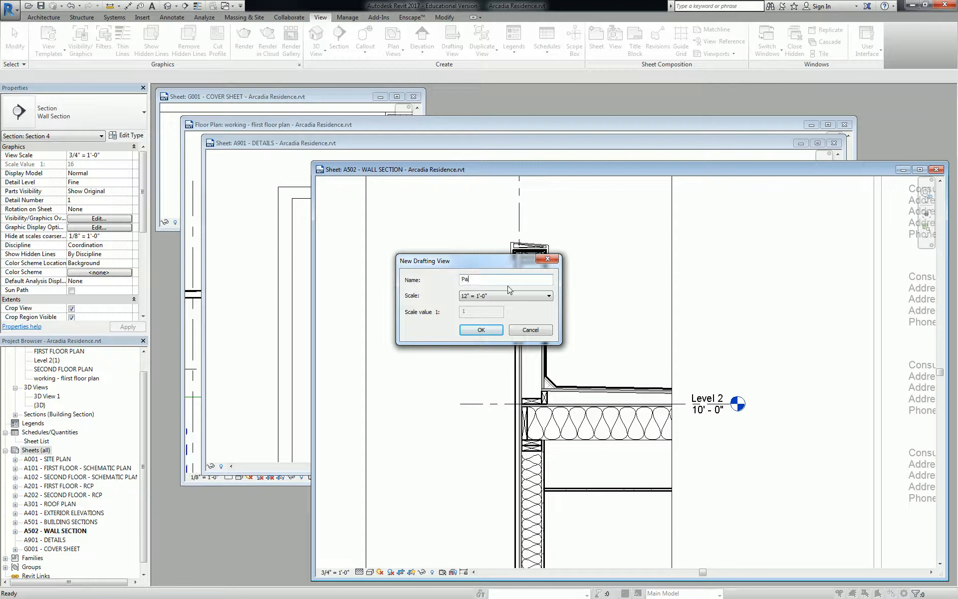
pyautogui.write('Parapet at')
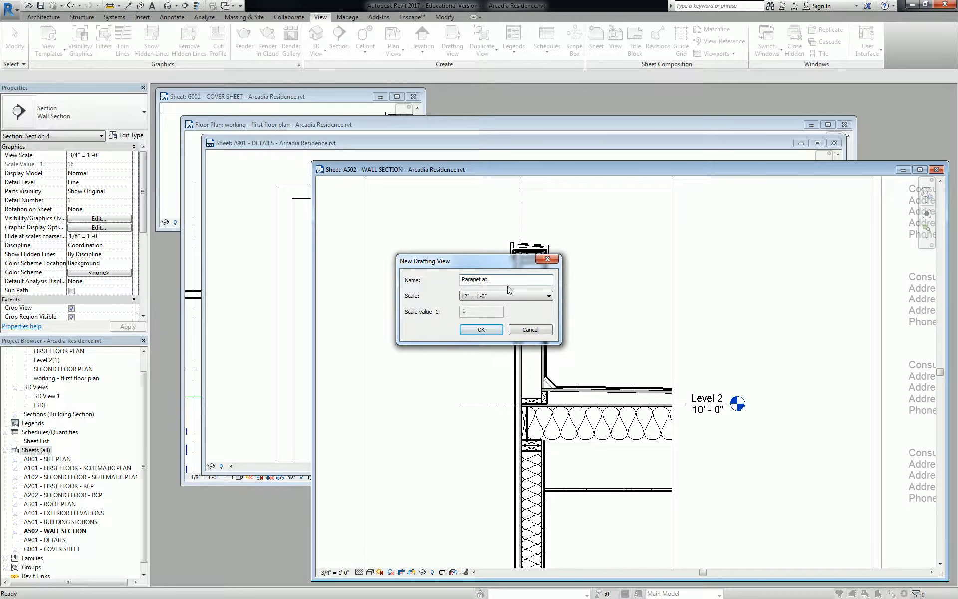
pyautogui.press('BackSpace')
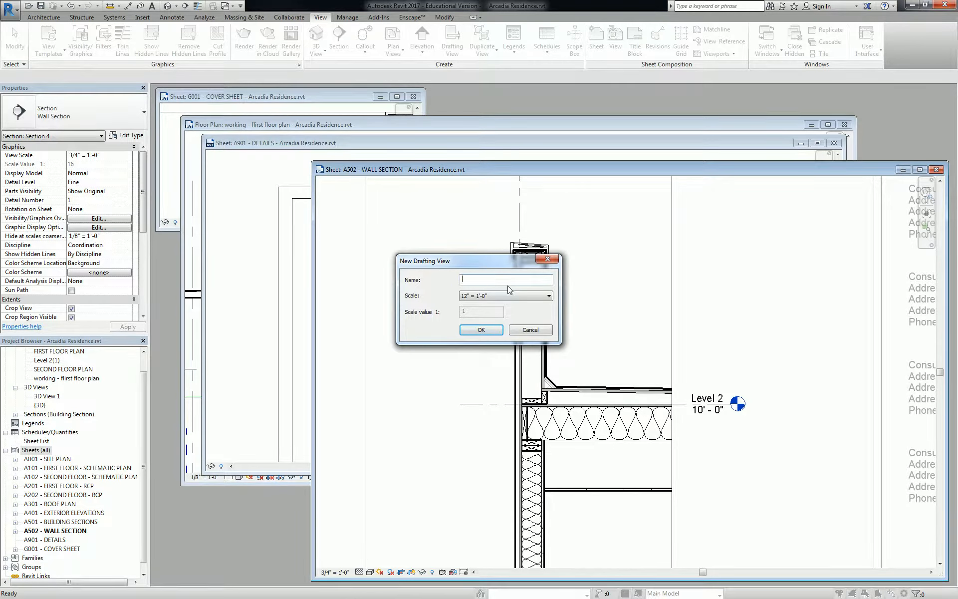
pyautogui.write('TYP. P')
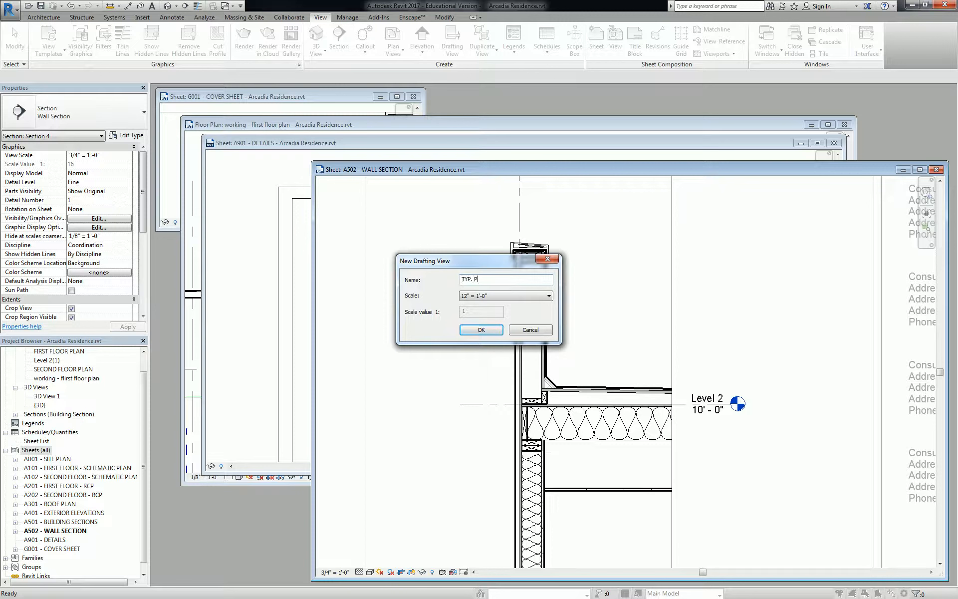
pyautogui.write('ARAPET AT')
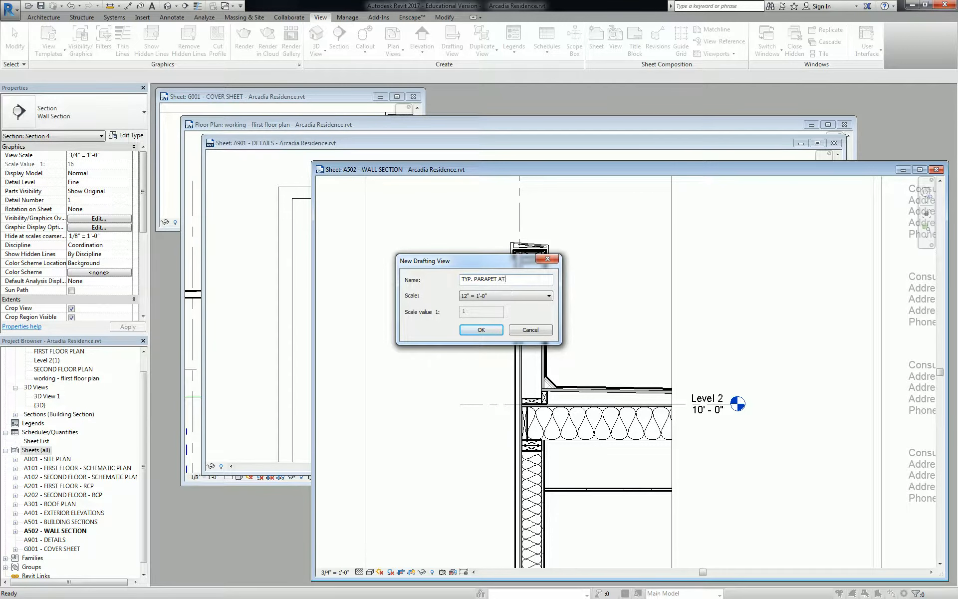
pyautogui.write('SIDING')
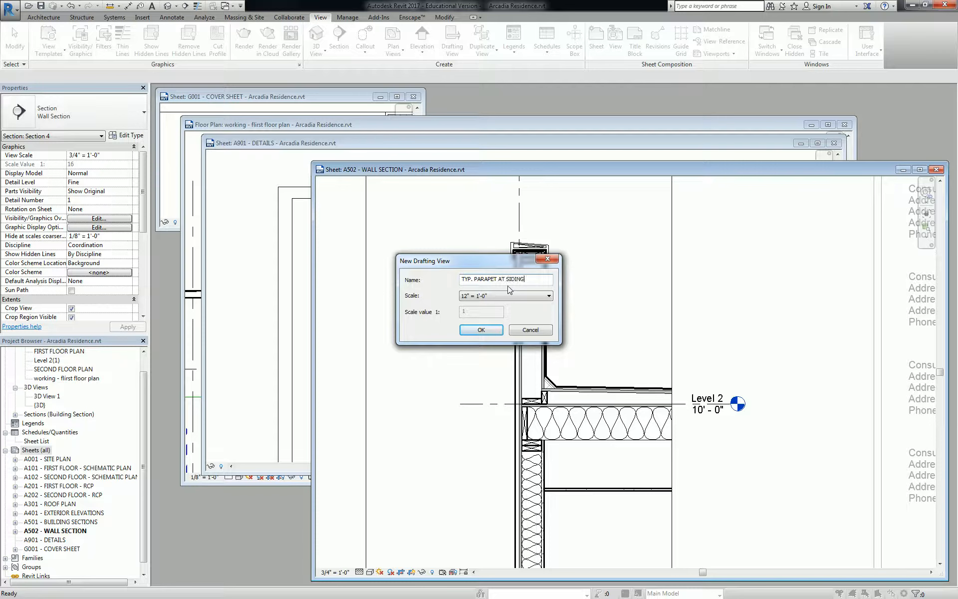
pyautogui.click(480, 330)
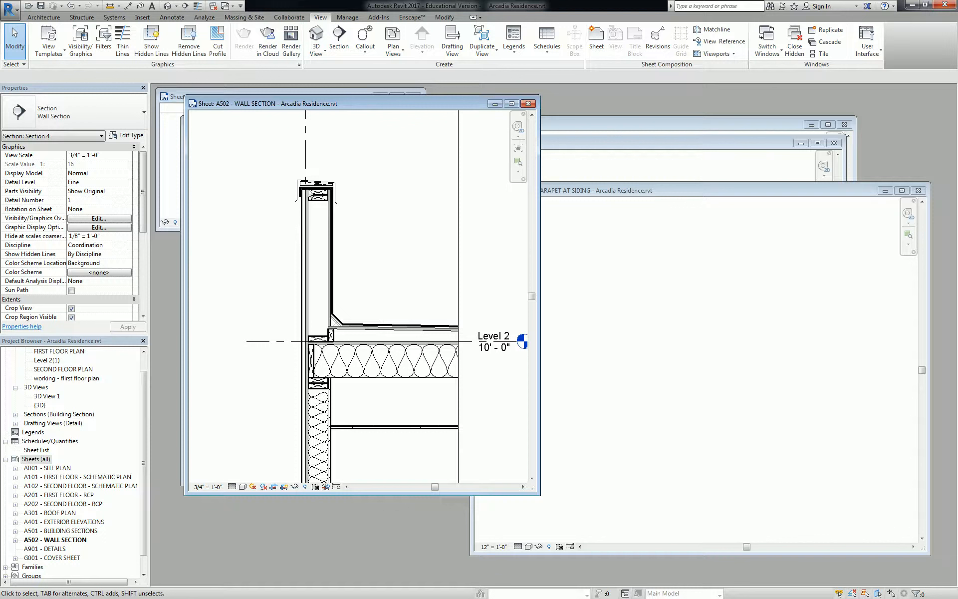
pyautogui.moveTo(314, 220)
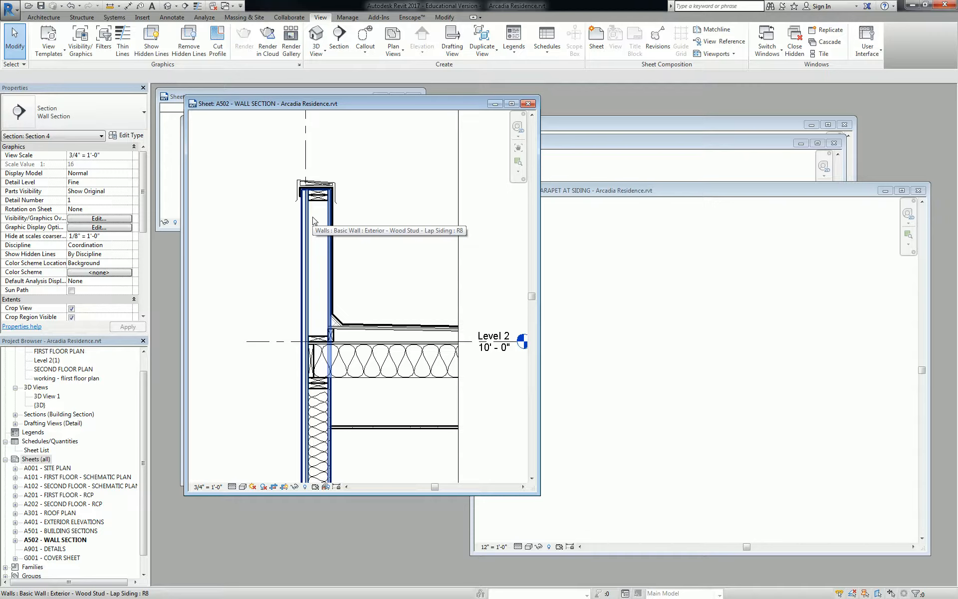
pyautogui.moveTo(314, 220)
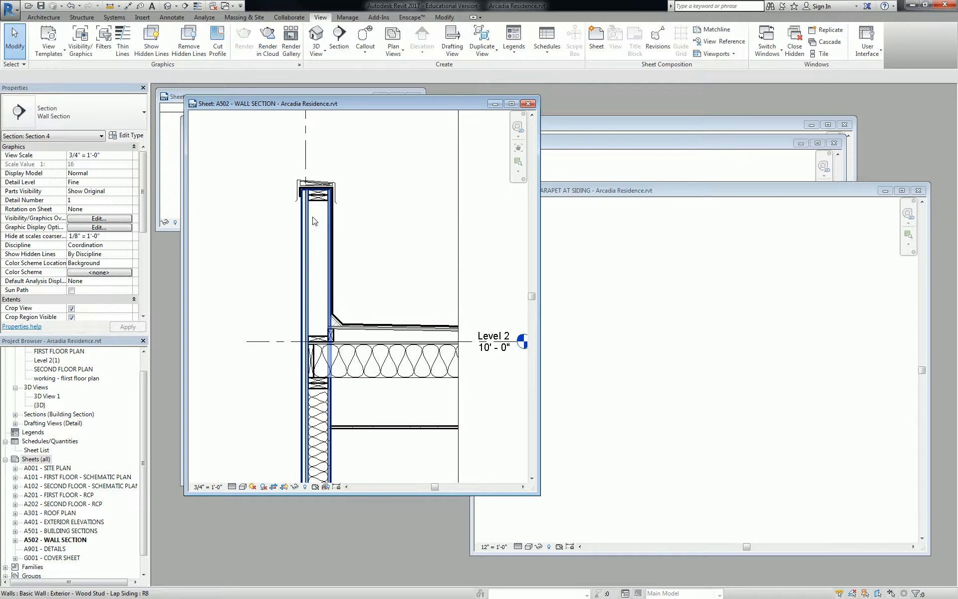
# - Select the lap siding exterior wall in the zoomed-in A502 parapet area
pyautogui.click(316, 219)
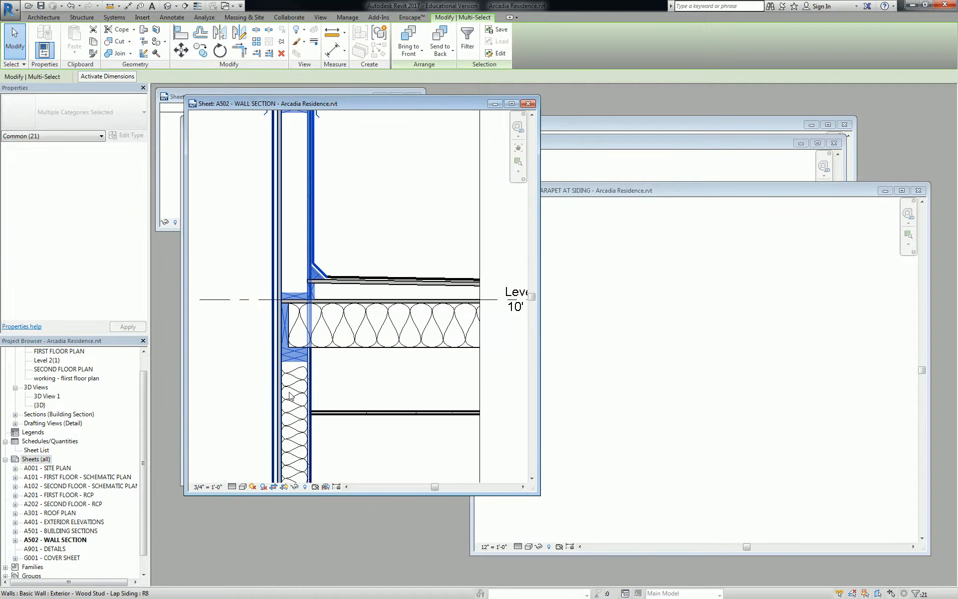
pyautogui.moveTo(296, 407)
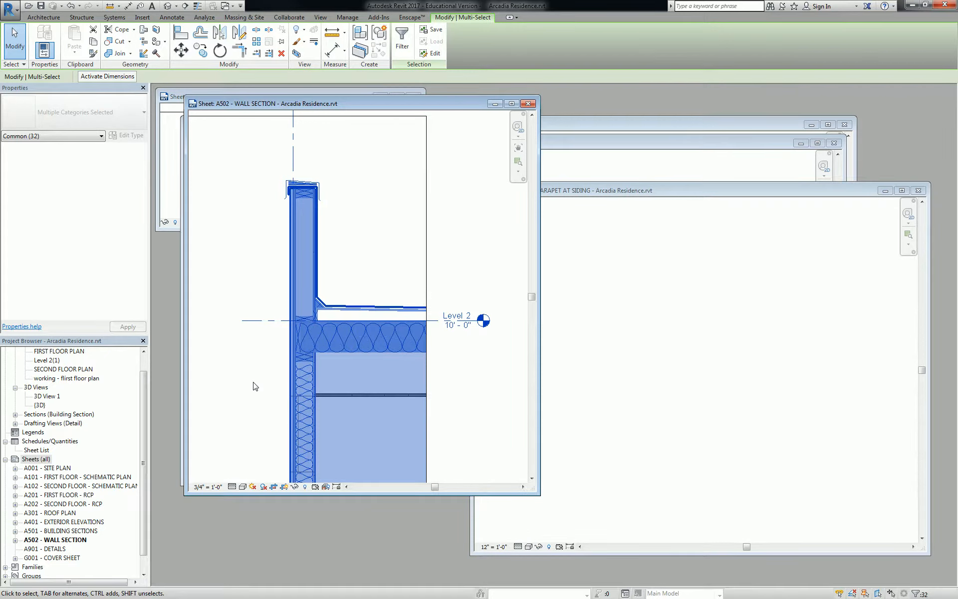
pyautogui.moveTo(227, 298)
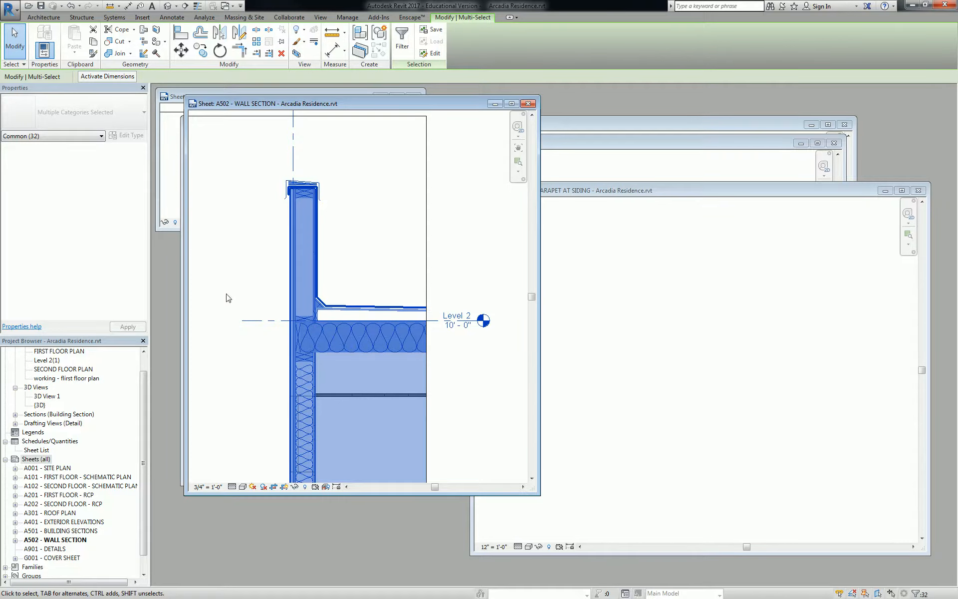
# - Add the remaining parapet, floor and siding elements so the selection reaches 34 items
pyautogui.click(412, 141)
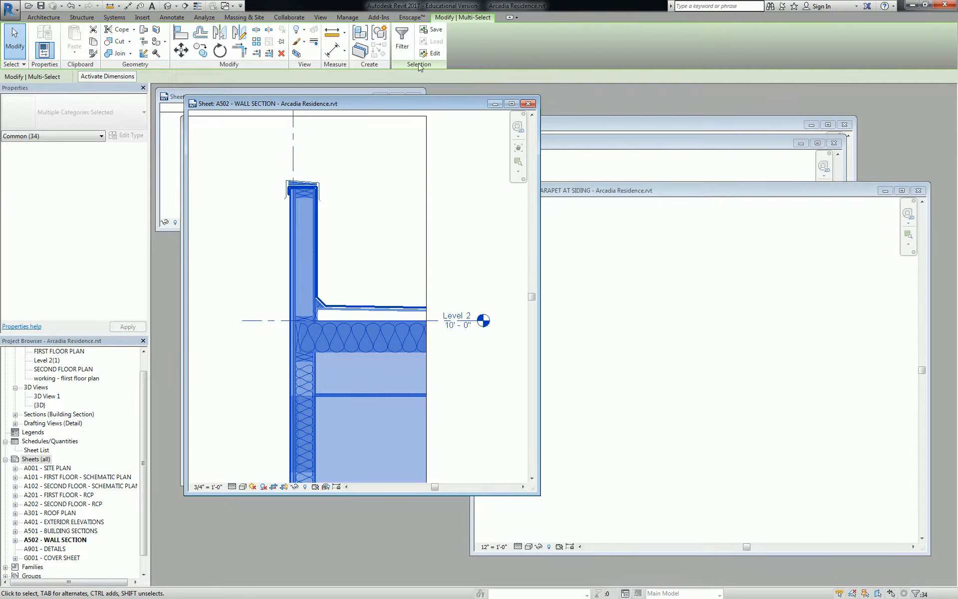
pyautogui.moveTo(402, 36)
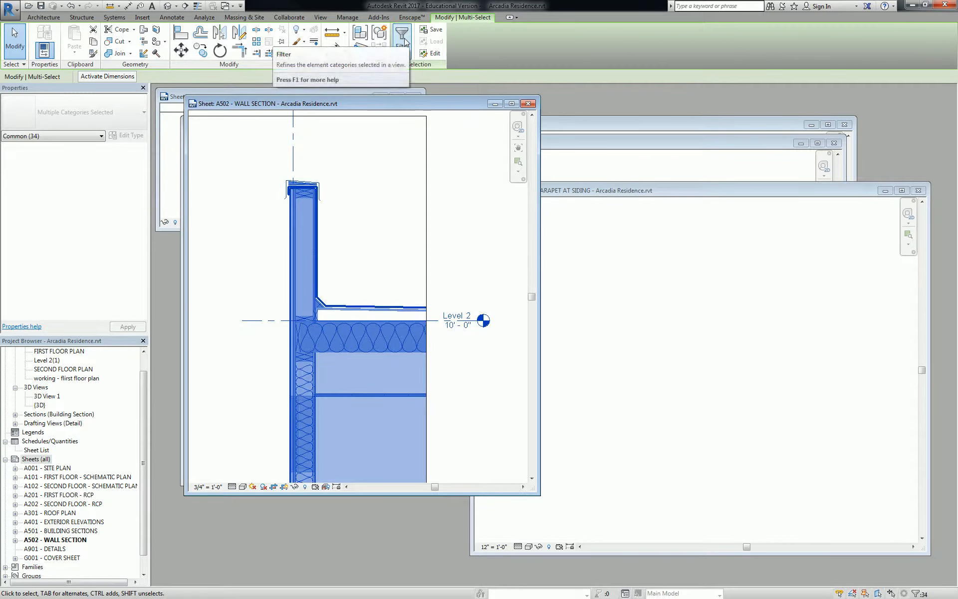
# - Filter out Ceilings, Grids, Levels, Rooms, Walls and Windows, leaving 28 detail elements selected
pyautogui.click(401, 41)
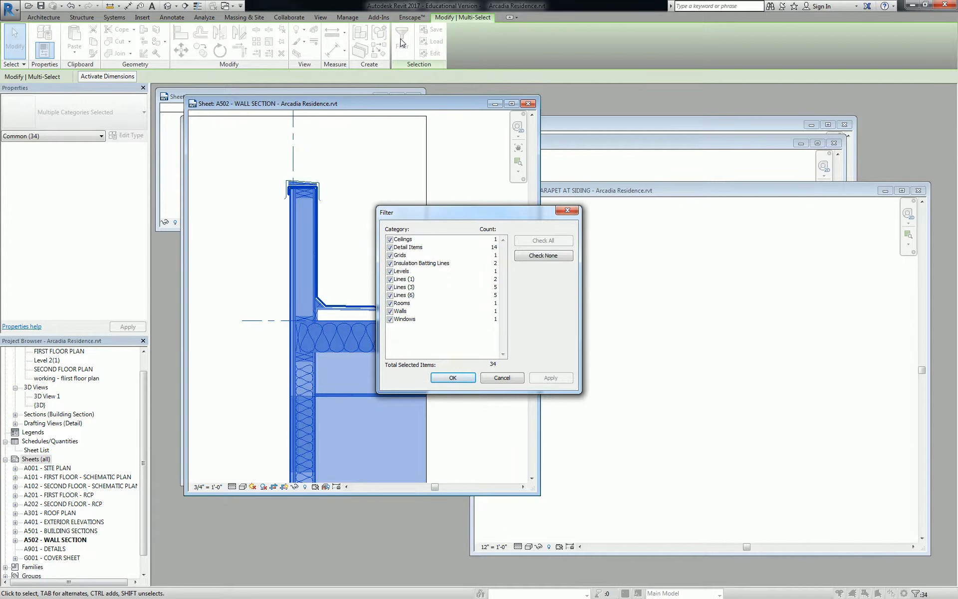
pyautogui.moveTo(429, 20)
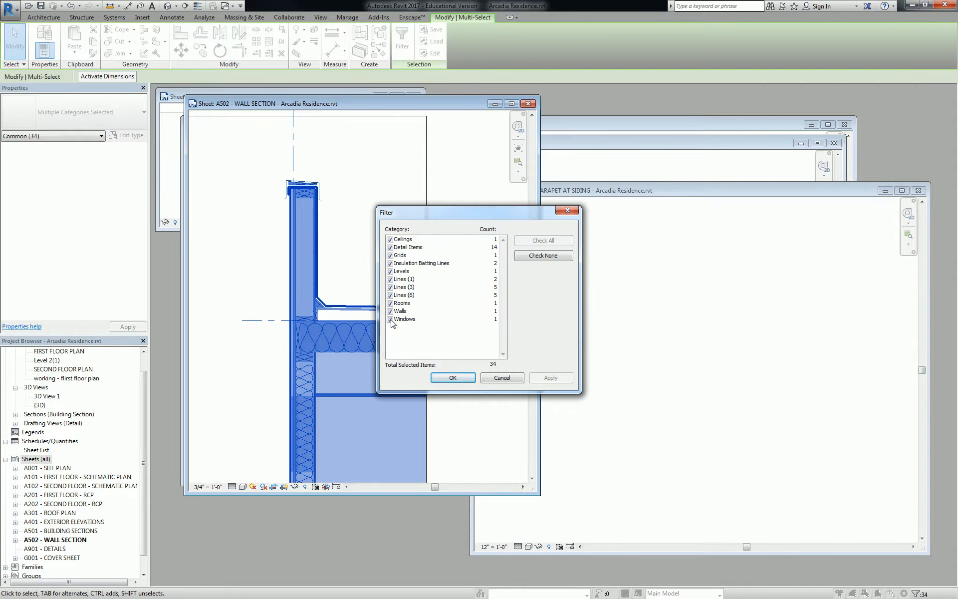
pyautogui.click(406, 295)
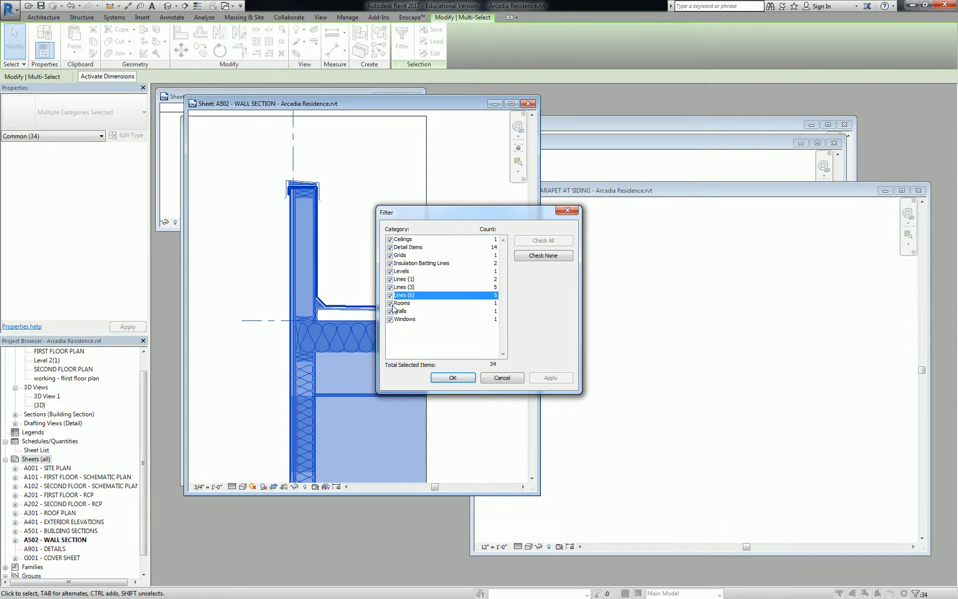
pyautogui.click(390, 312)
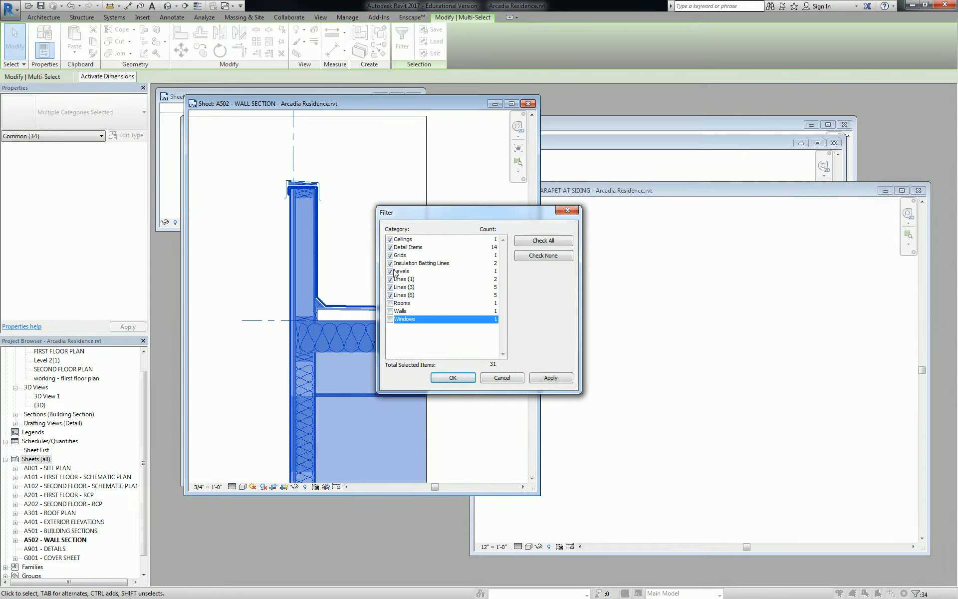
pyautogui.click(390, 271)
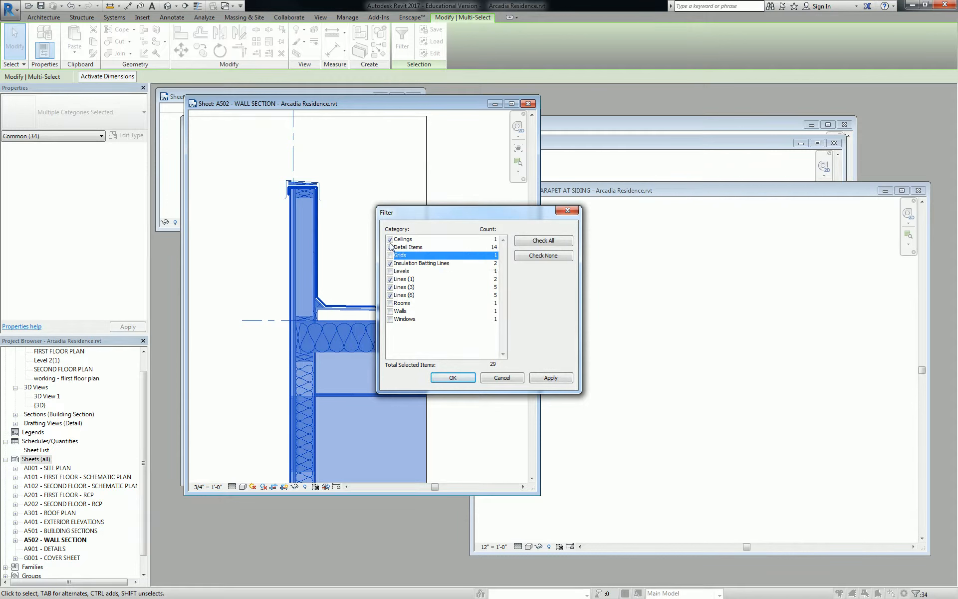
pyautogui.click(390, 238)
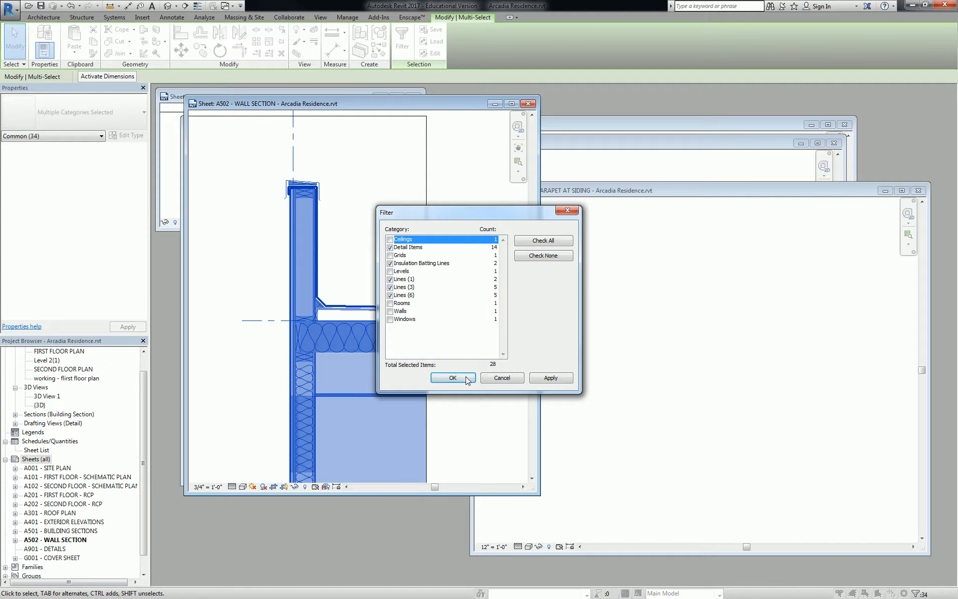
pyautogui.click(452, 378)
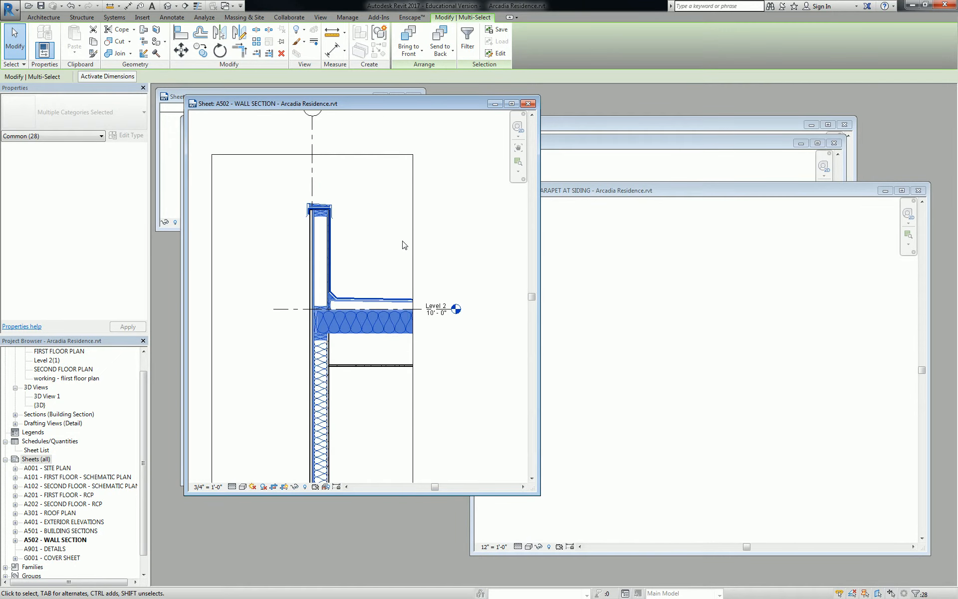
pyautogui.moveTo(568, 307)
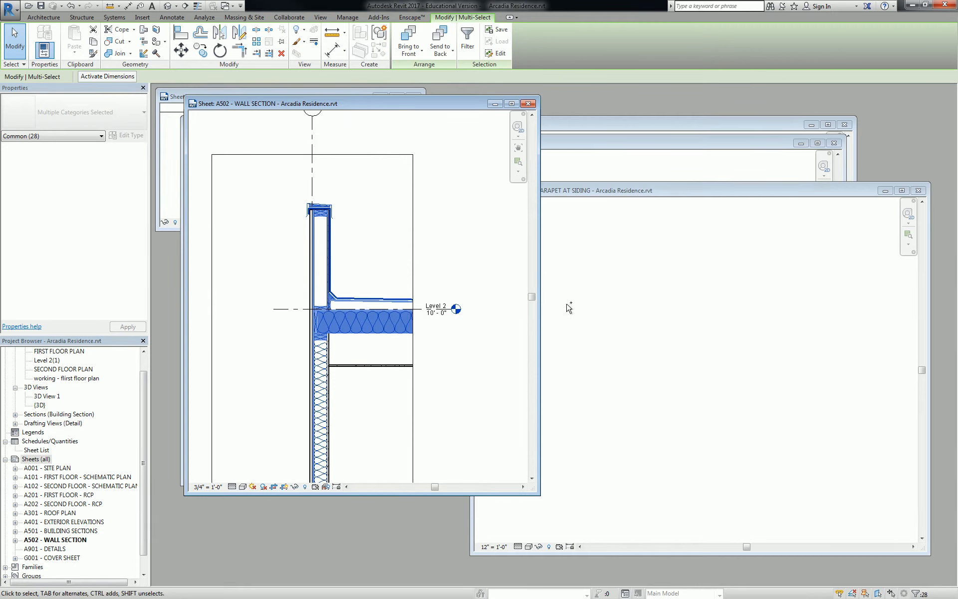
pyautogui.moveTo(763, 317)
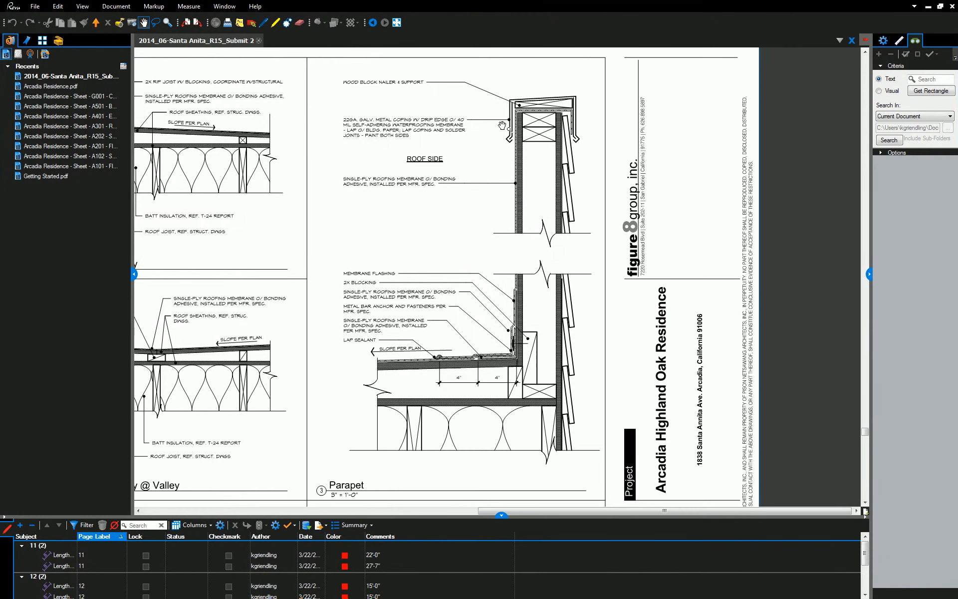
pyautogui.moveTo(512, 302)
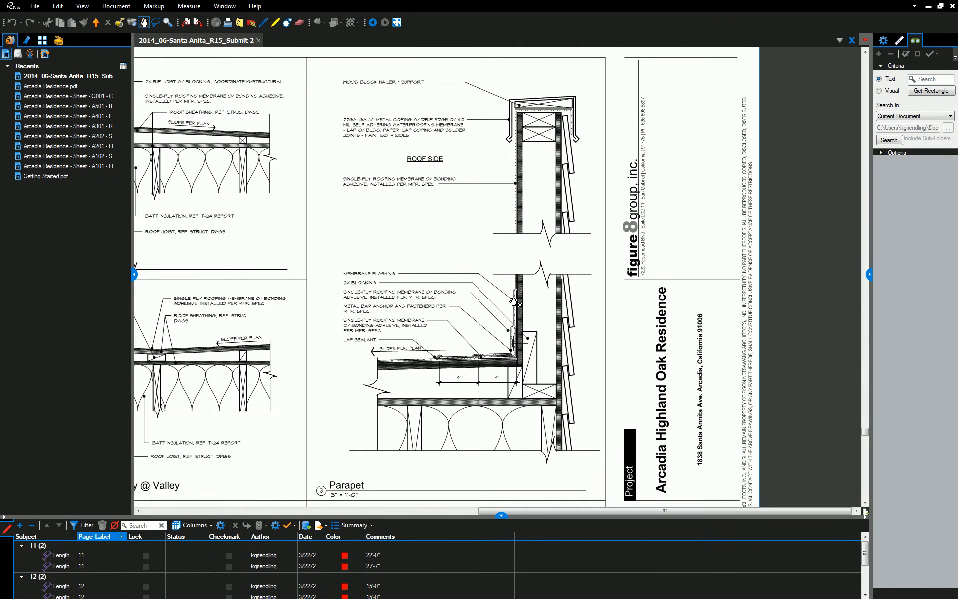
pyautogui.moveTo(567, 285)
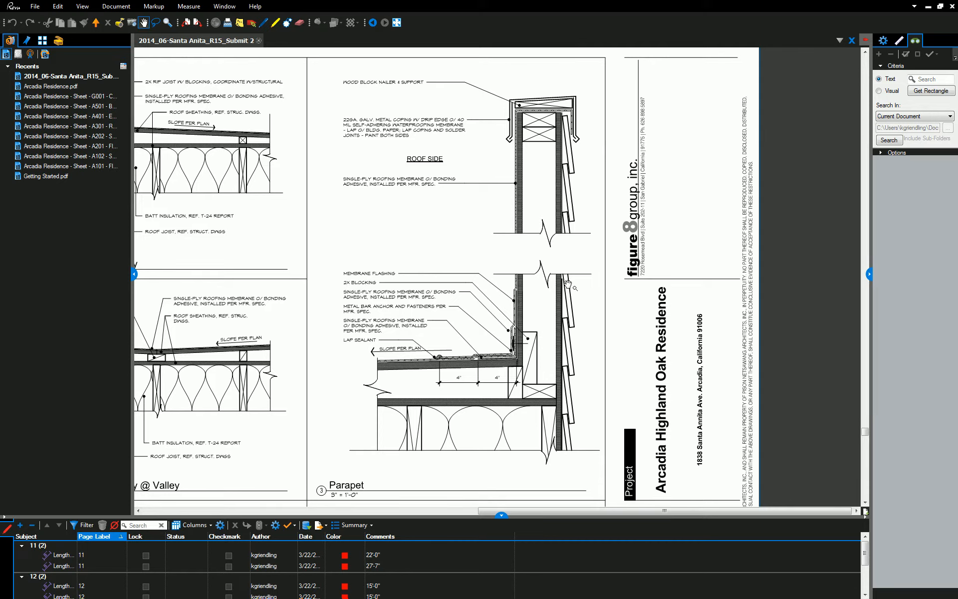